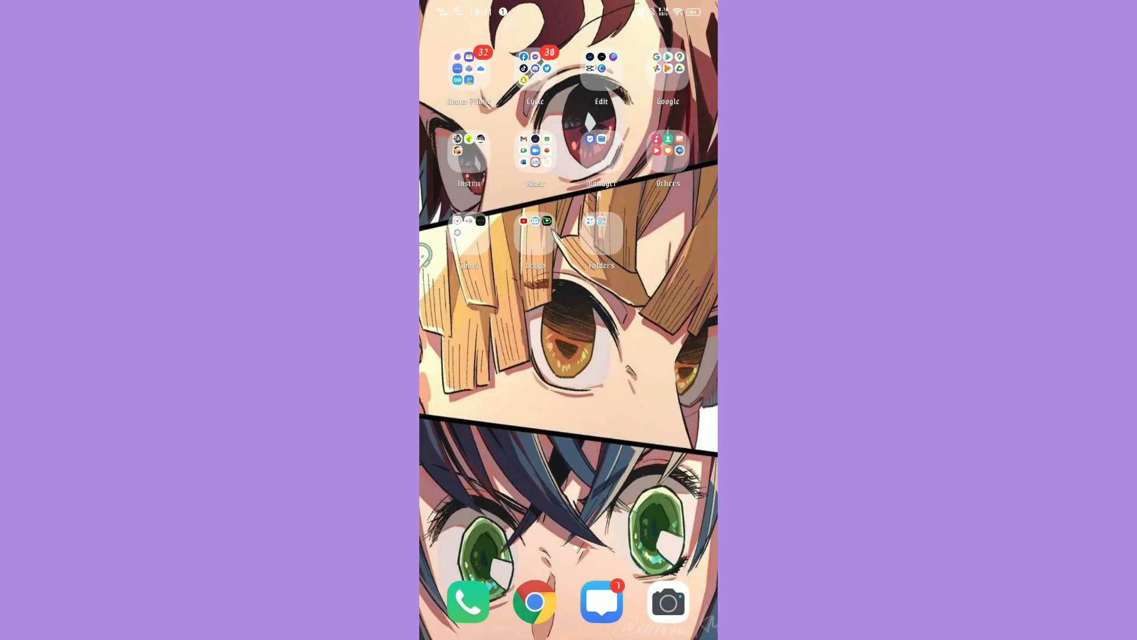
- Launch Messenger from the Cycle folder and show its Me profile settings page
left_click(534, 68)
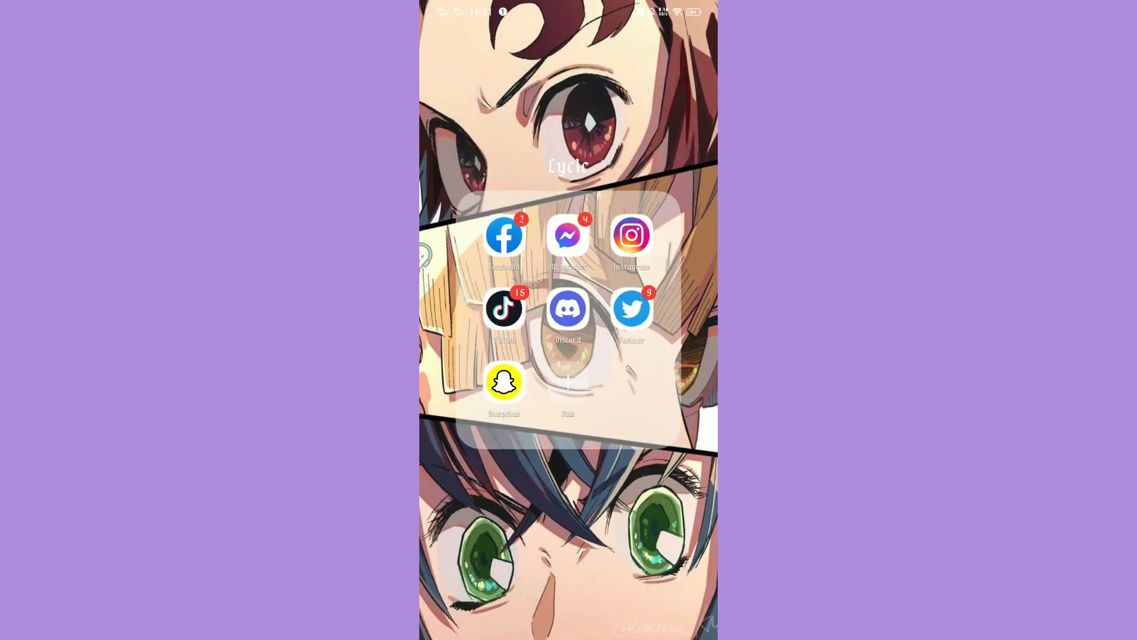
left_click(568, 236)
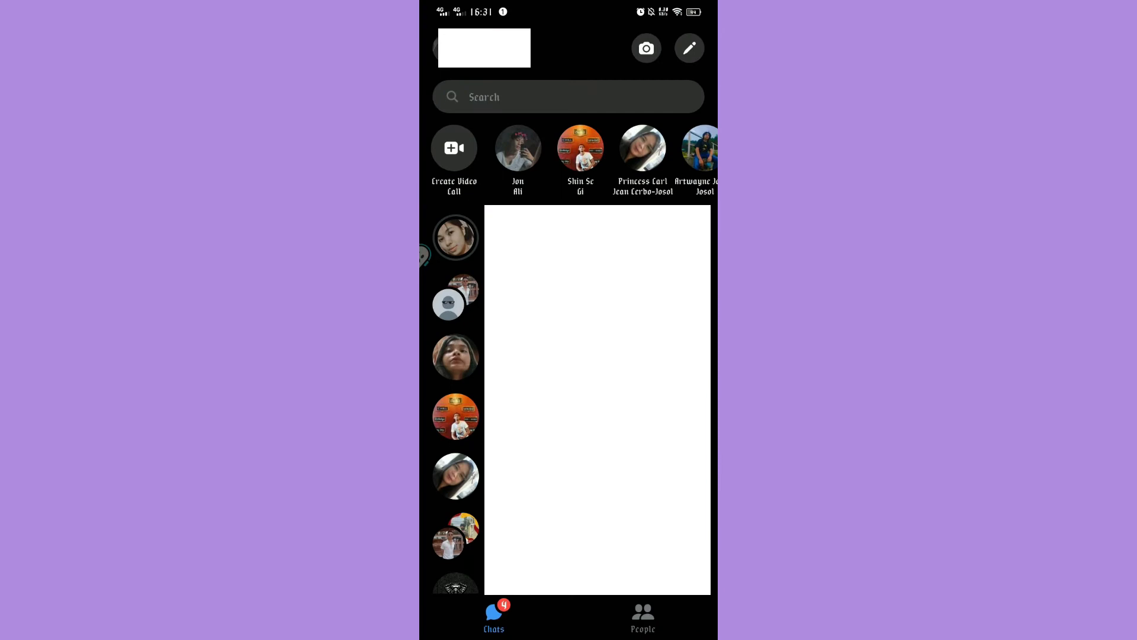
left_click(483, 48)
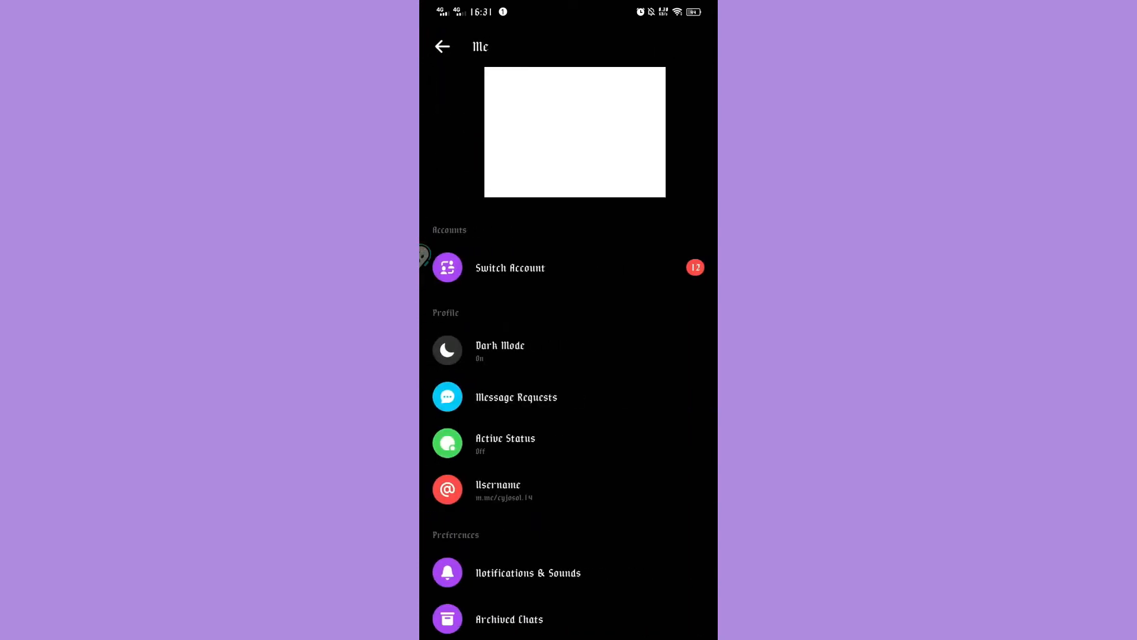
- Scroll the Me settings list to Story and show audience and archive options
scroll("down", 3)
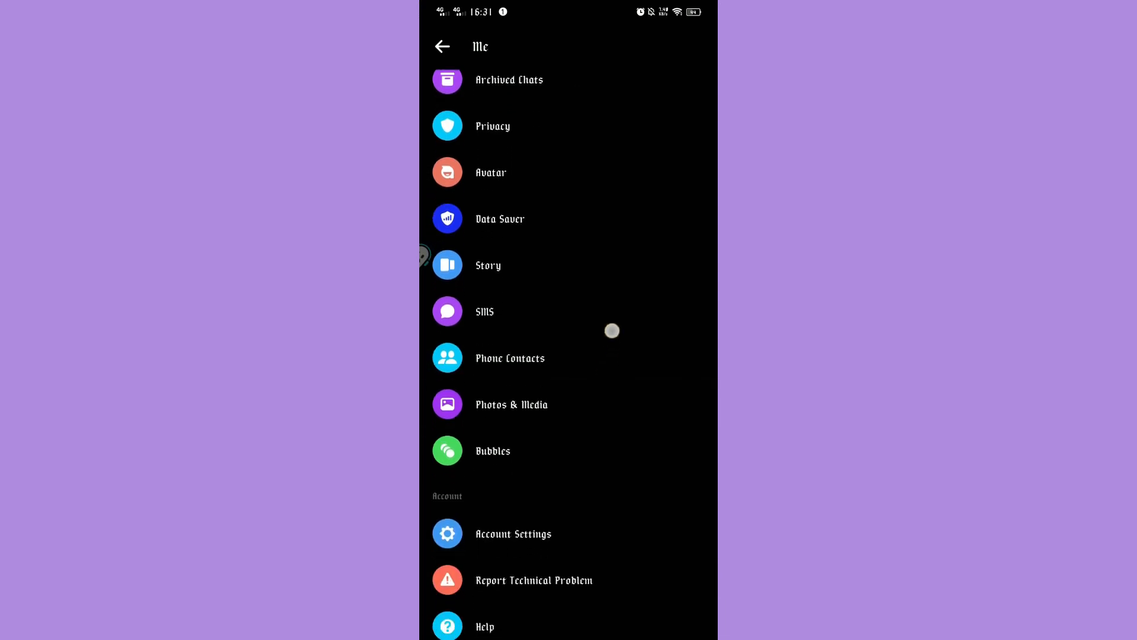
scroll("down", 3)
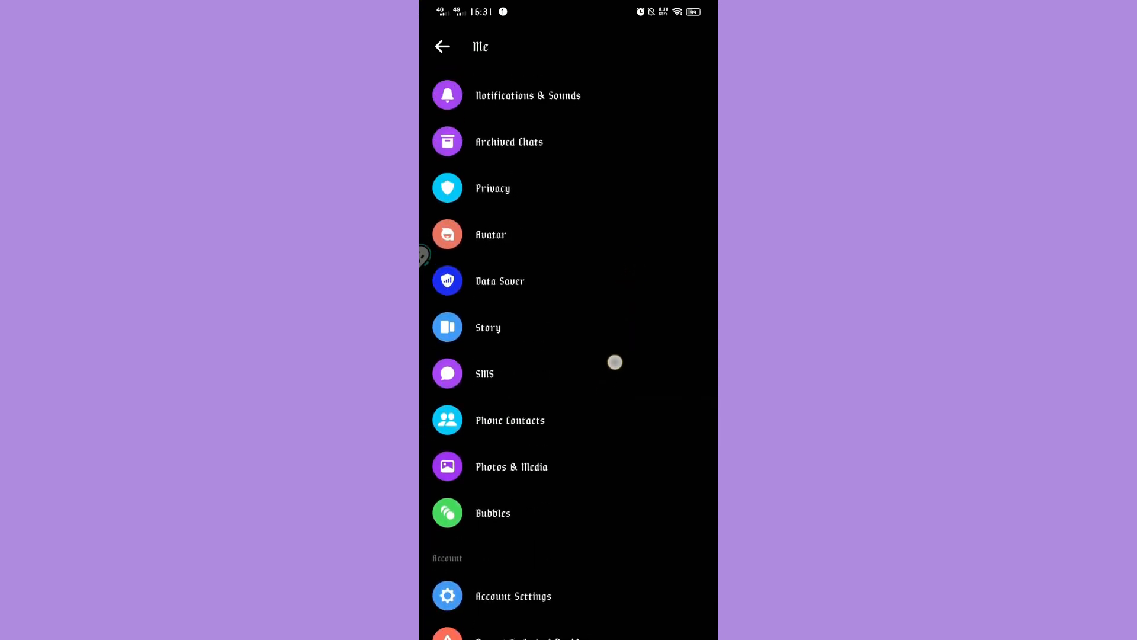
scroll("down", 3)
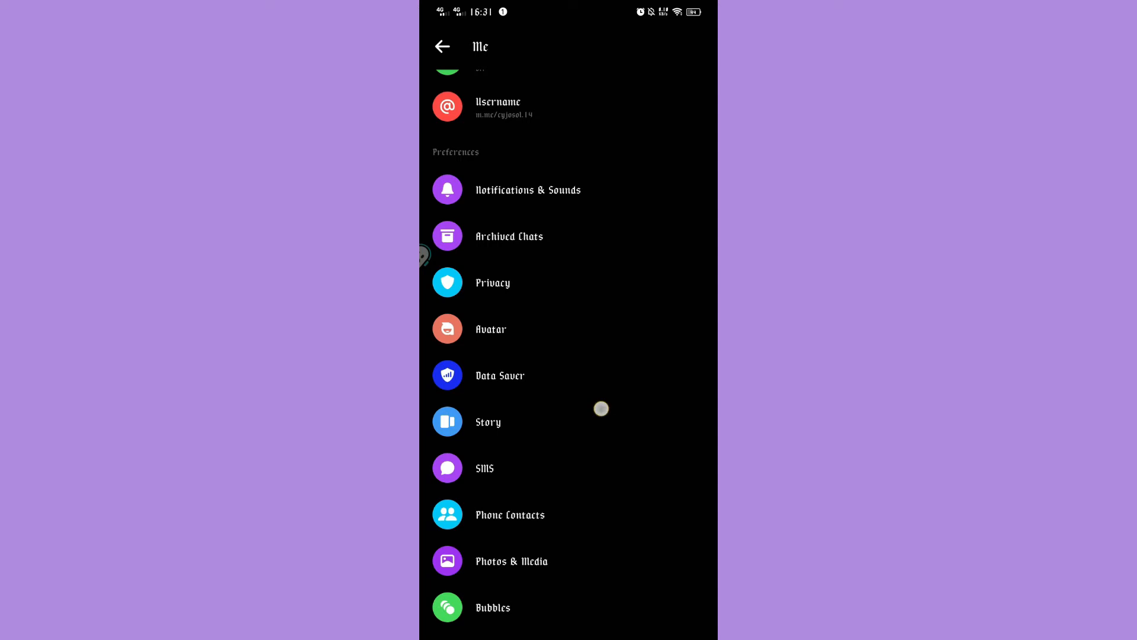
left_click(488, 421)
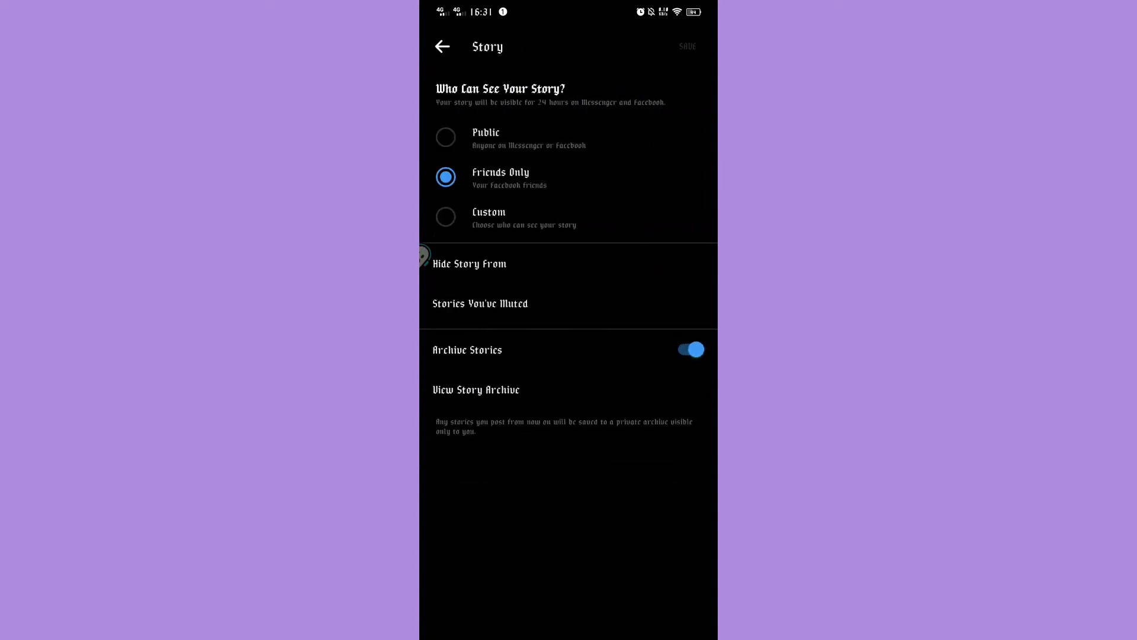